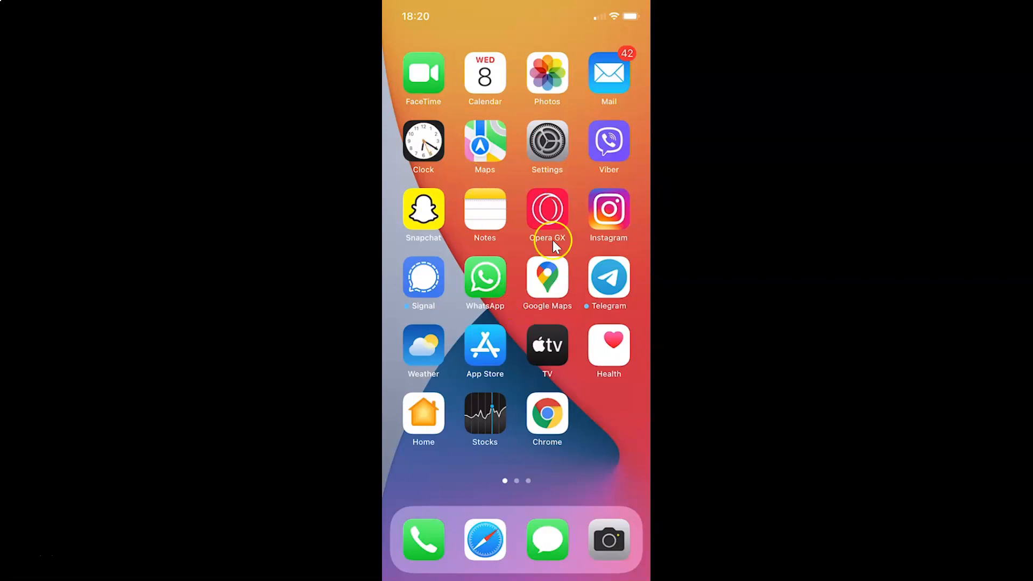
{"action": "mouse_move", "coordinate": [585, 273]}
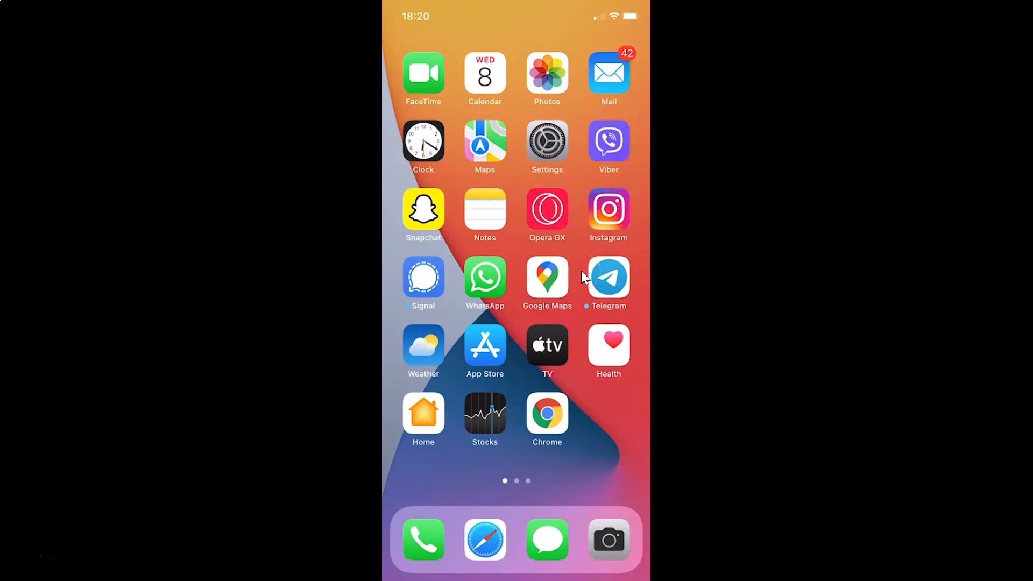
{"action": "mouse_move", "coordinate": [585, 276]}
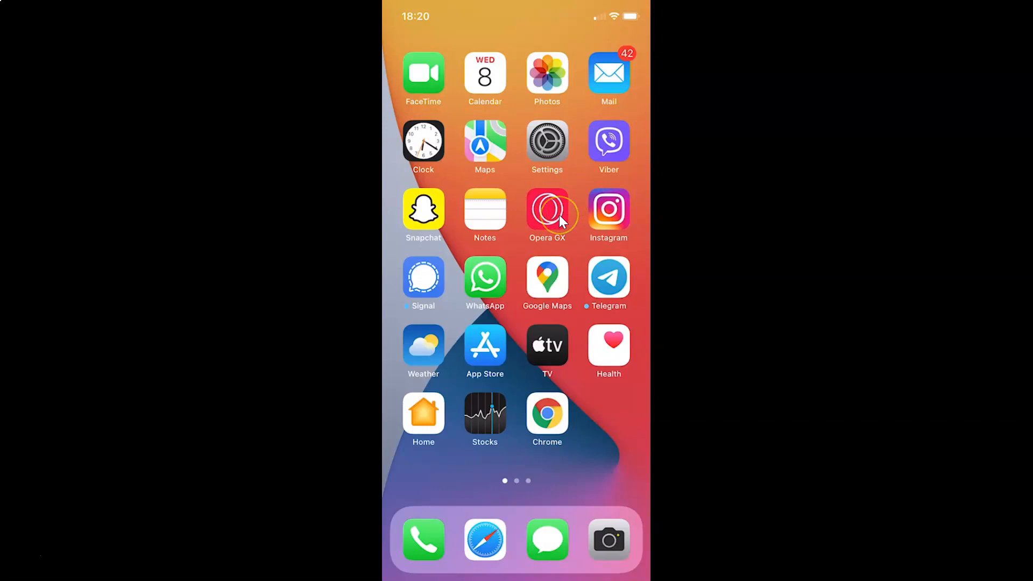
{"action": "mouse_move", "coordinate": [547, 227]}
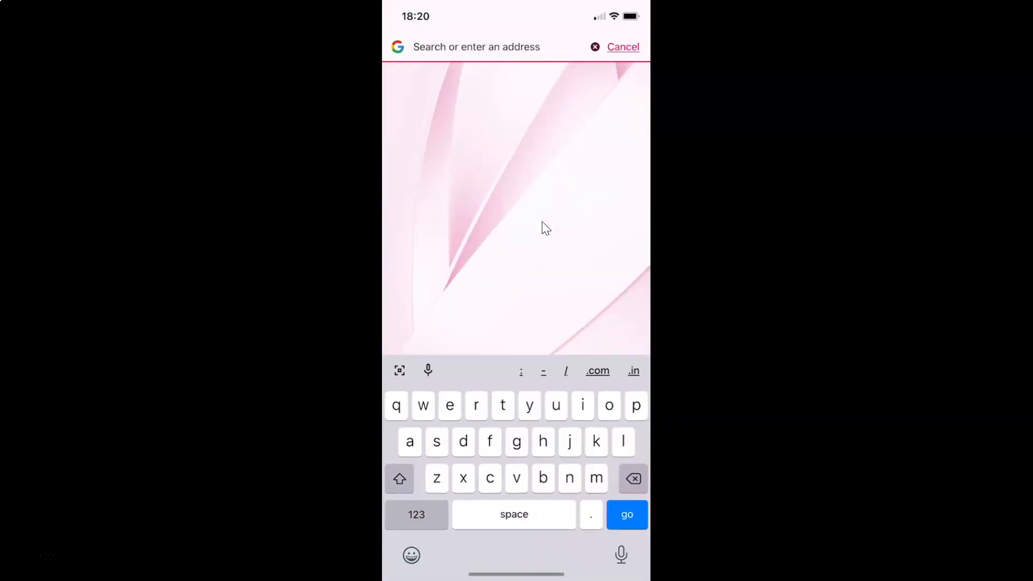
Cancel the address search to return to the Opera GX start page.
{"action": "left_click", "coordinate": [494, 244]}
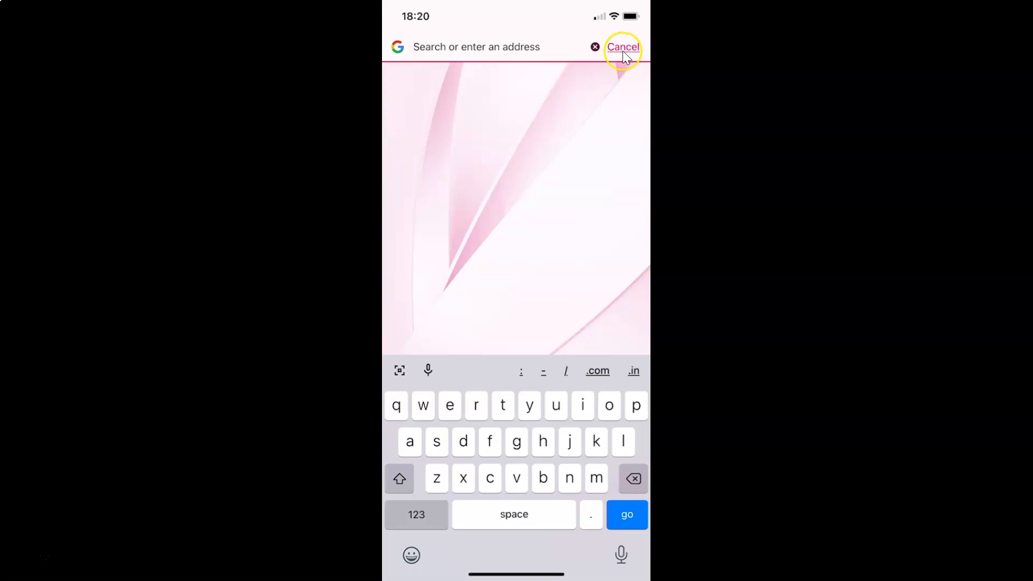
{"action": "left_click", "coordinate": [622, 47]}
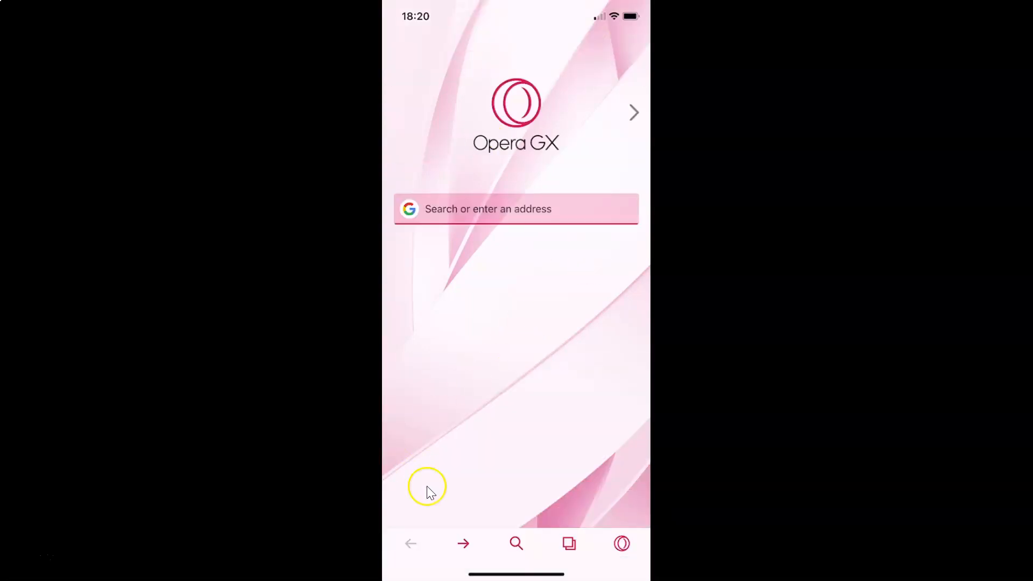
{"action": "mouse_move", "coordinate": [623, 542]}
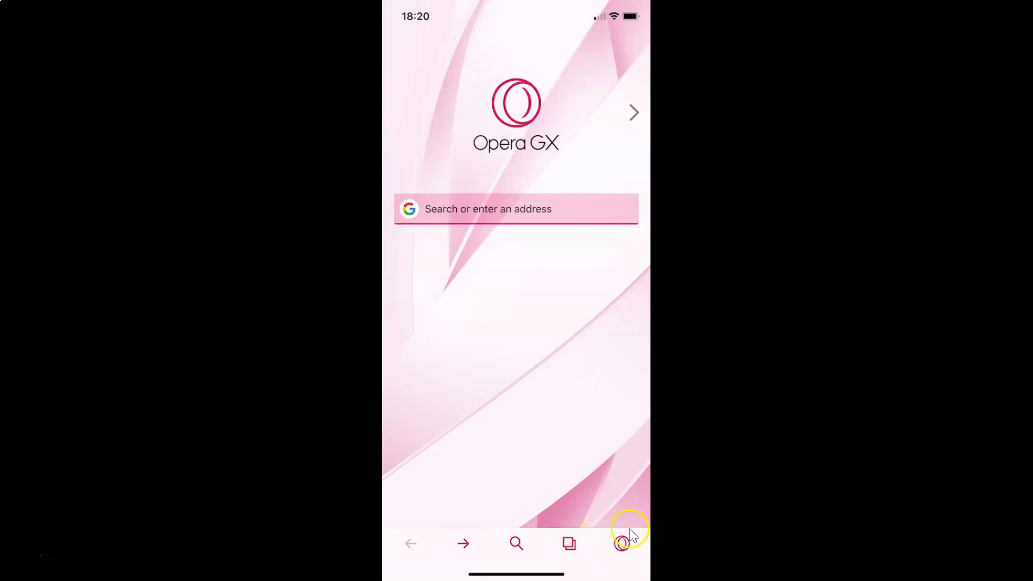
{"action": "mouse_move", "coordinate": [622, 547]}
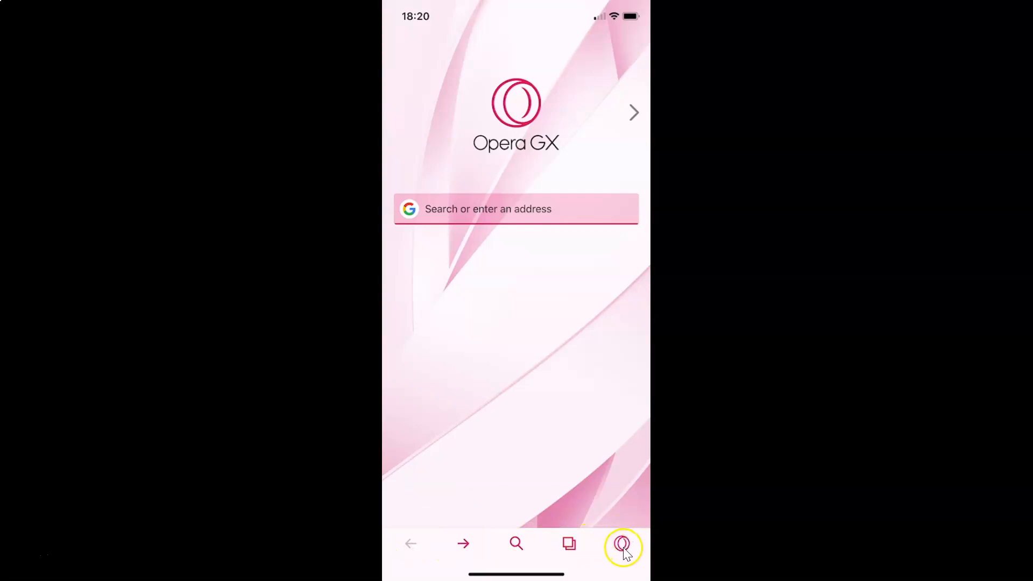
Open the Opera GX logo menu showing Private Mode, My Flow, History and Settings.
{"action": "left_click", "coordinate": [622, 544]}
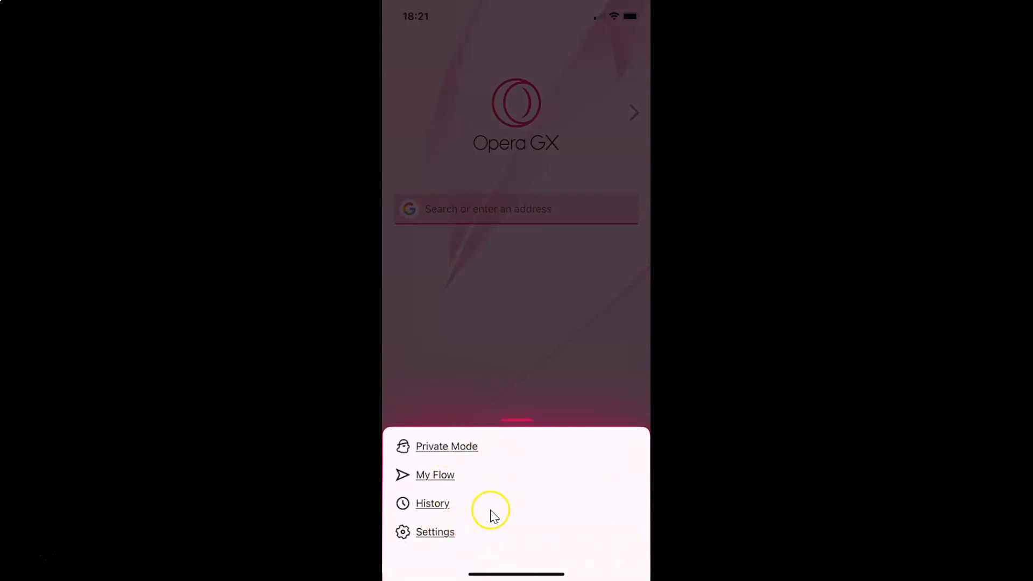
{"action": "mouse_move", "coordinate": [438, 454]}
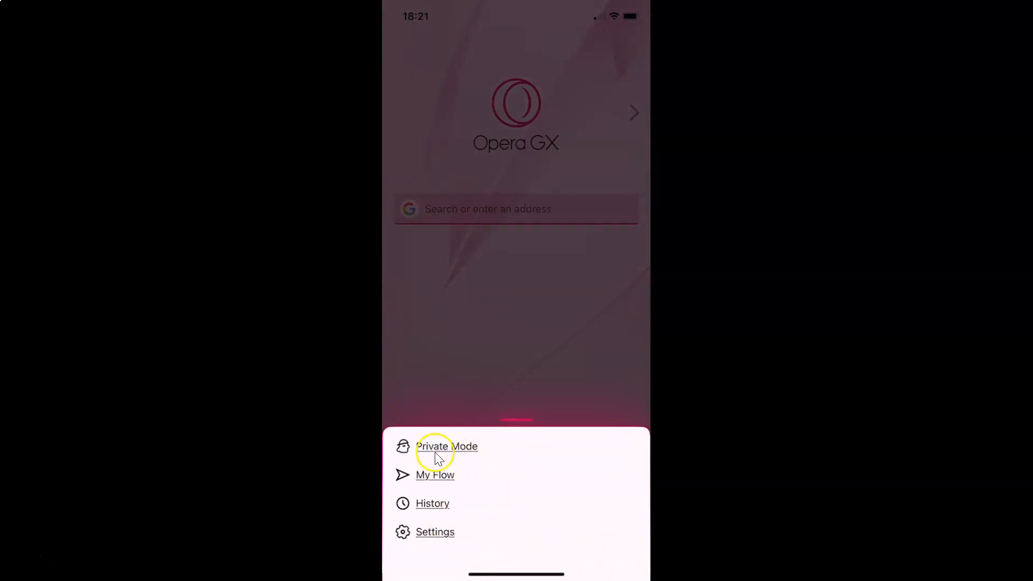
{"action": "mouse_move", "coordinate": [469, 450]}
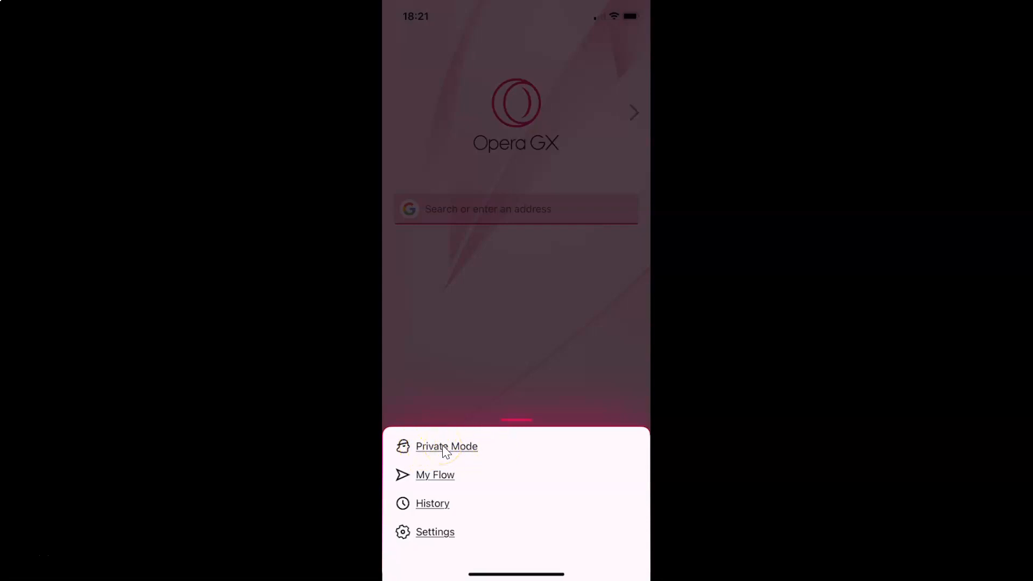
Turn on Private Mode from the menu.
{"action": "left_click", "coordinate": [446, 446]}
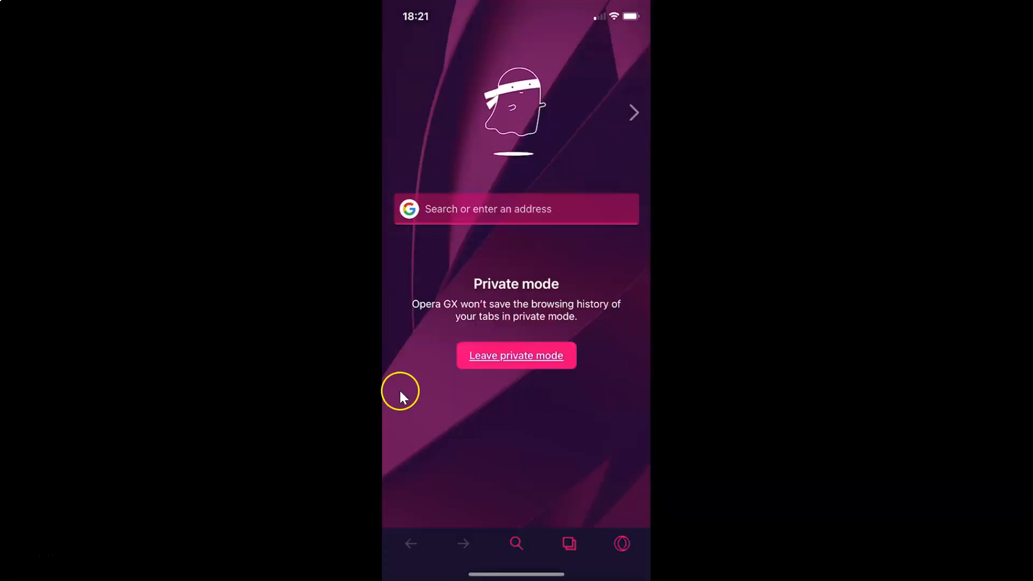
{"action": "mouse_move", "coordinate": [445, 259]}
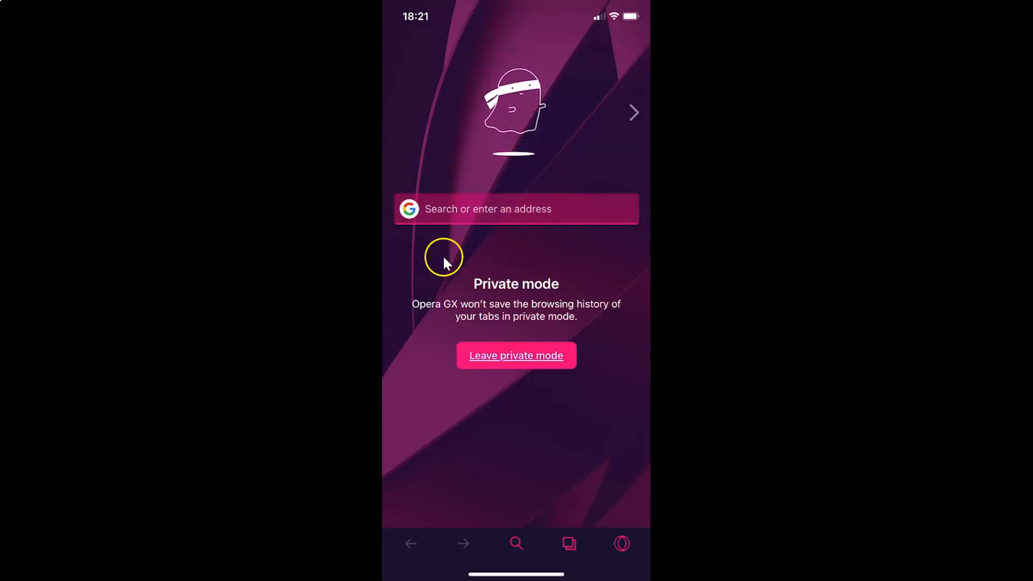
{"action": "mouse_move", "coordinate": [544, 313]}
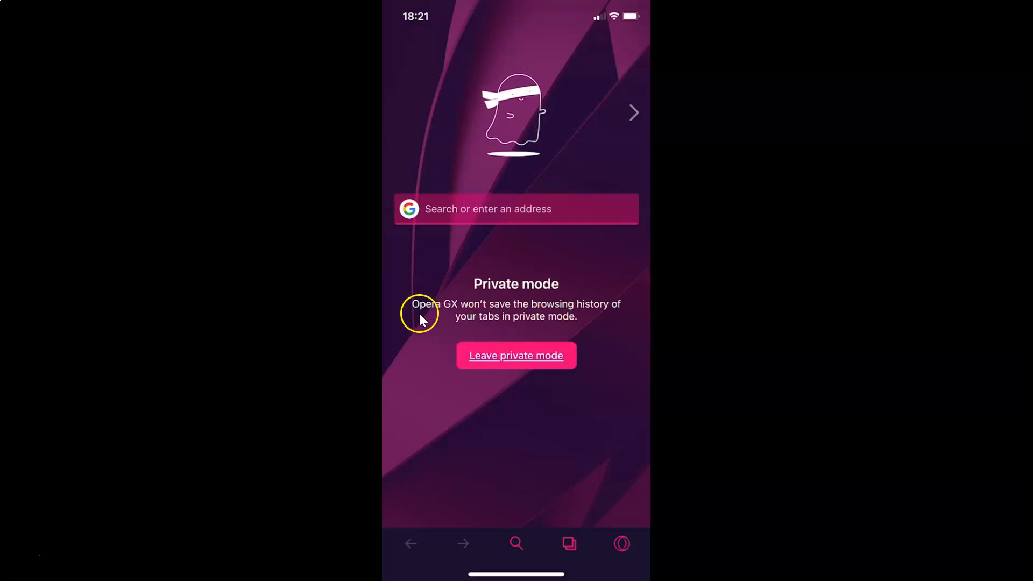
{"action": "mouse_move", "coordinate": [579, 315]}
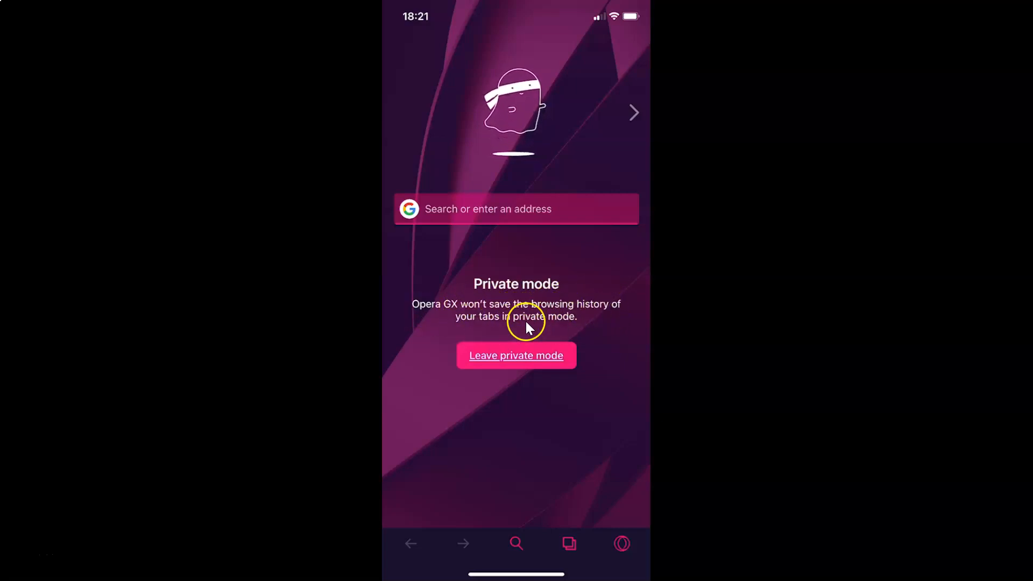
{"action": "mouse_move", "coordinate": [578, 325]}
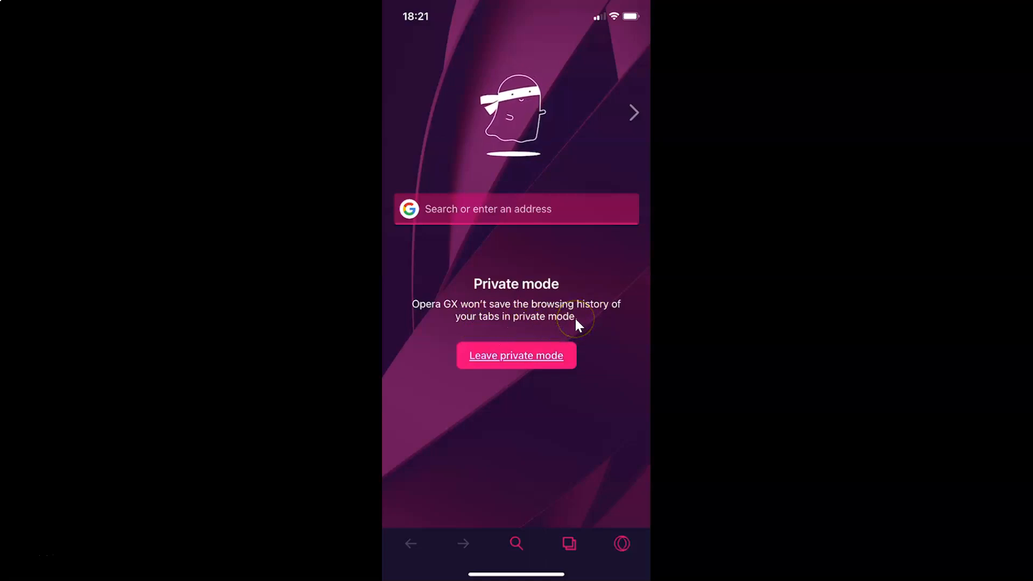
{"action": "mouse_move", "coordinate": [550, 284]}
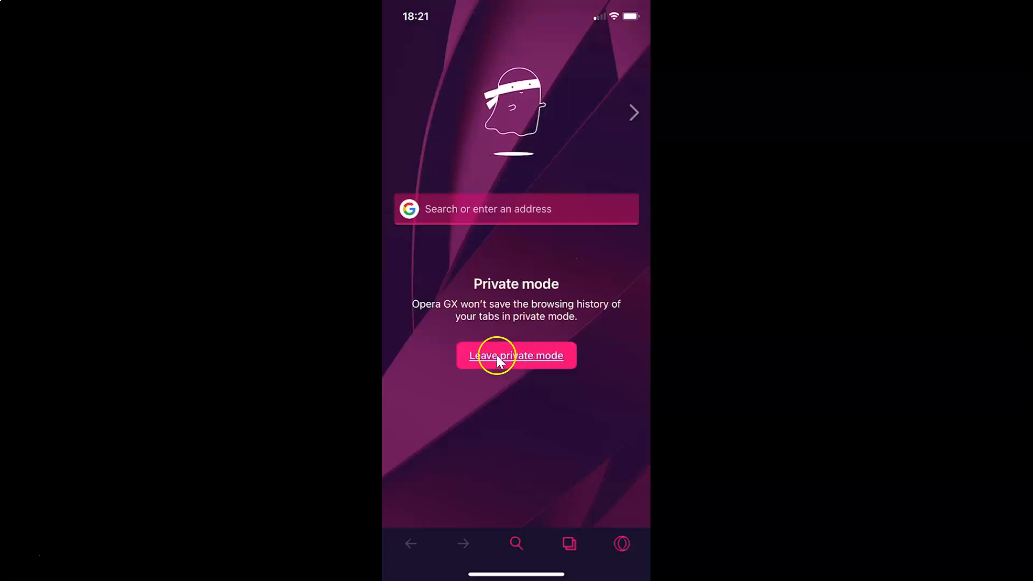
{"action": "mouse_move", "coordinate": [578, 459]}
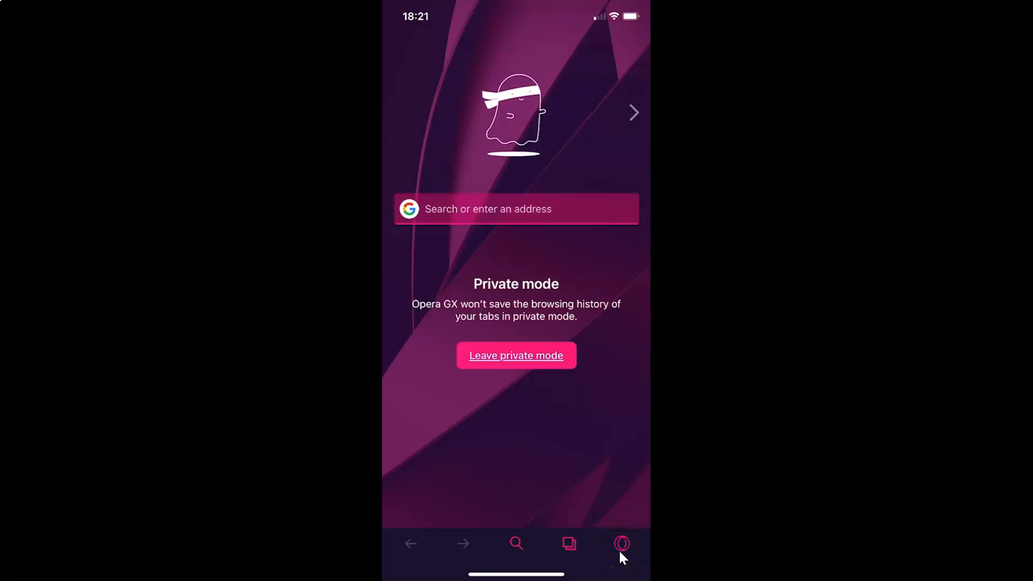
Open the Opera GX menu from the private page to show Leave Private Mode.
{"action": "left_click", "coordinate": [621, 543]}
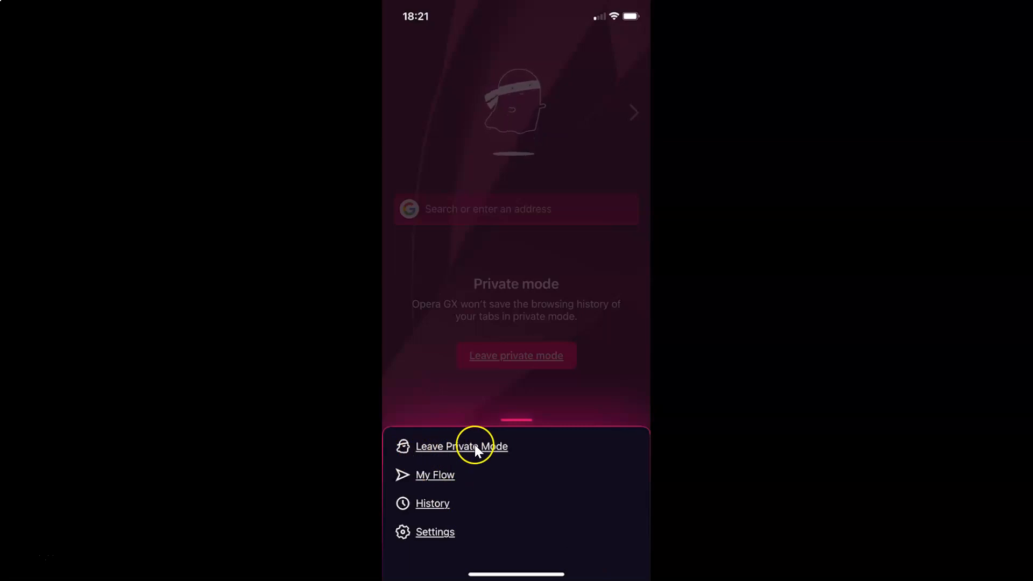
{"action": "mouse_move", "coordinate": [520, 407]}
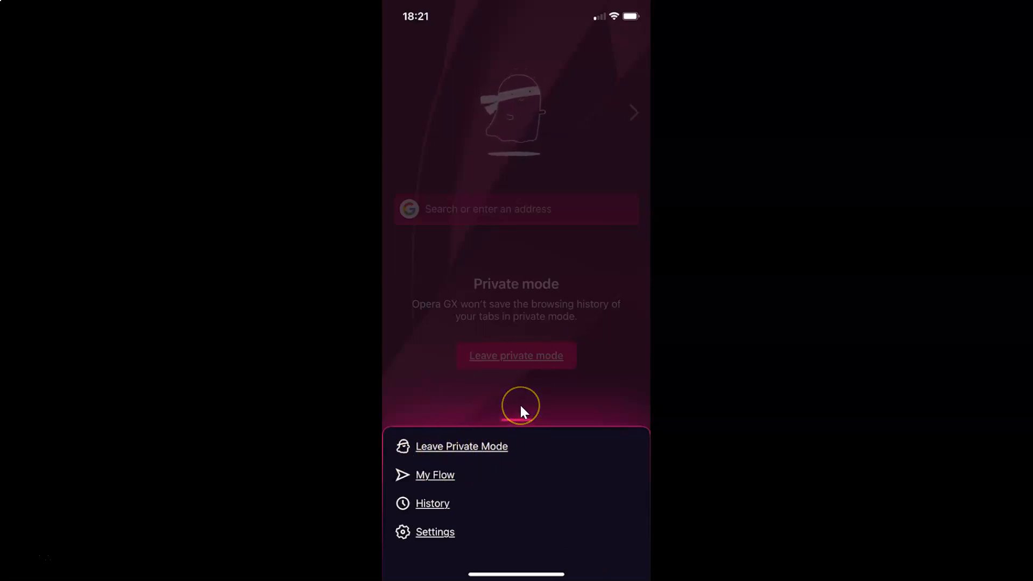
{"action": "mouse_move", "coordinate": [528, 495]}
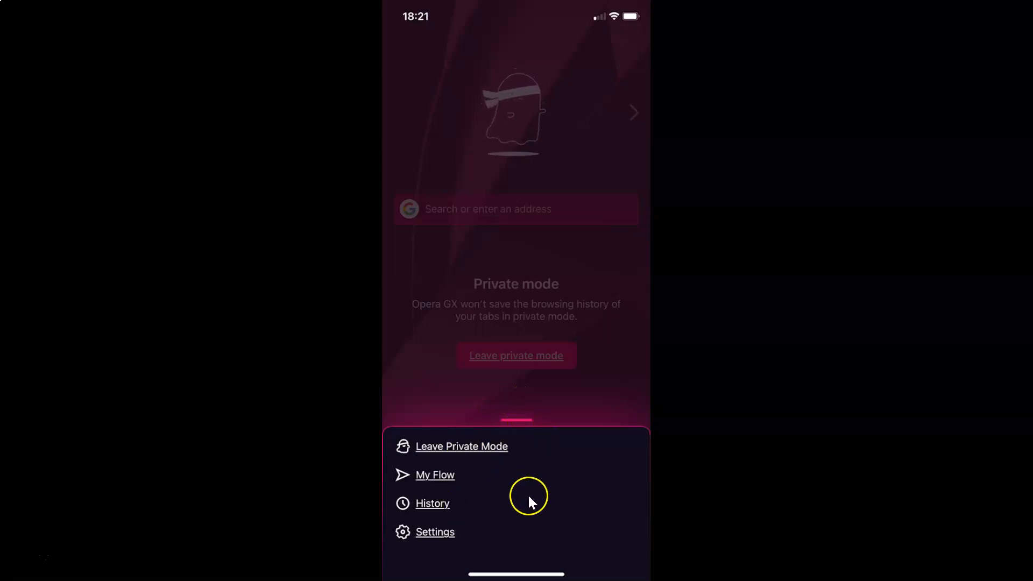
{"action": "mouse_move", "coordinate": [522, 493]}
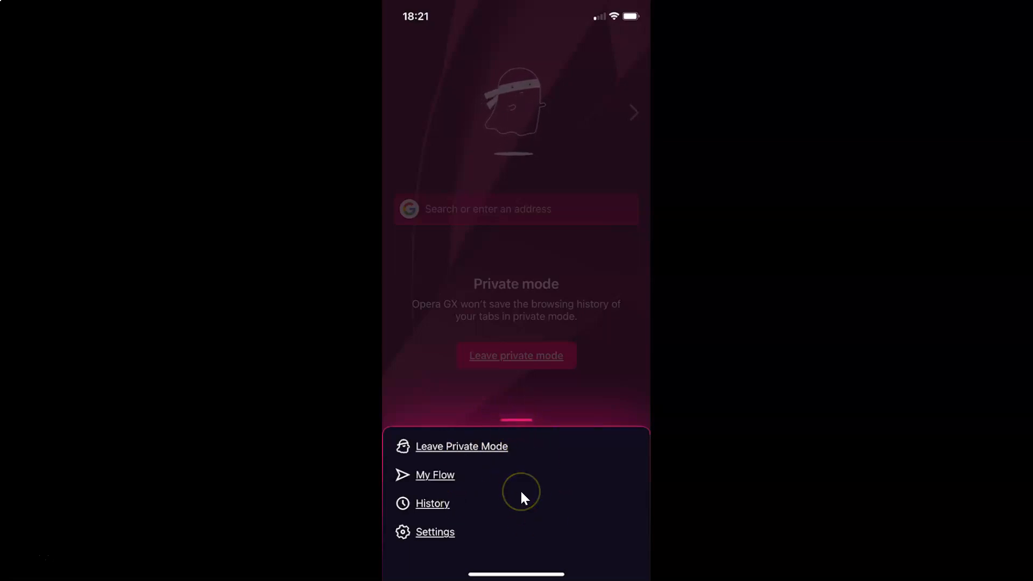